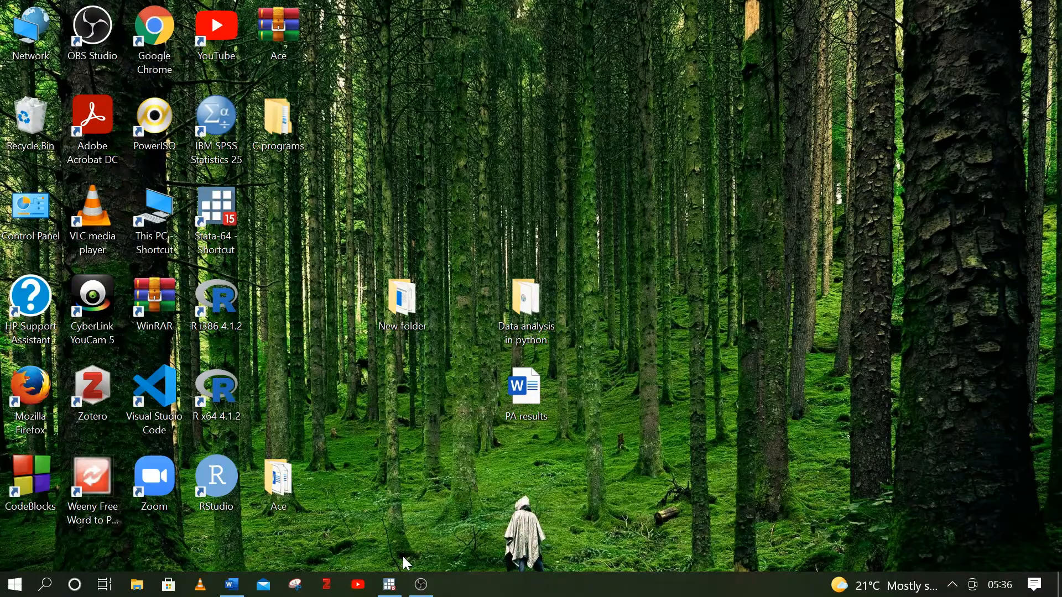
- Bring the Stata window with the imported 51-observation dataset to the front
{"action": "left_click", "coordinate": [390, 585]}
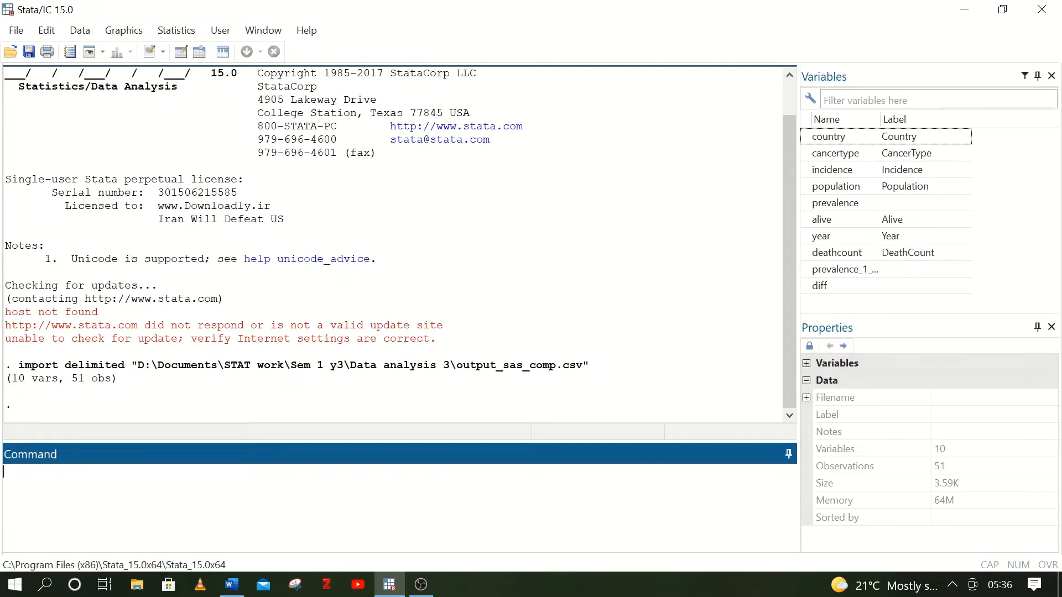
- Enter the command 'reg incidence population' in the Command window
{"action": "type", "text": "r"}
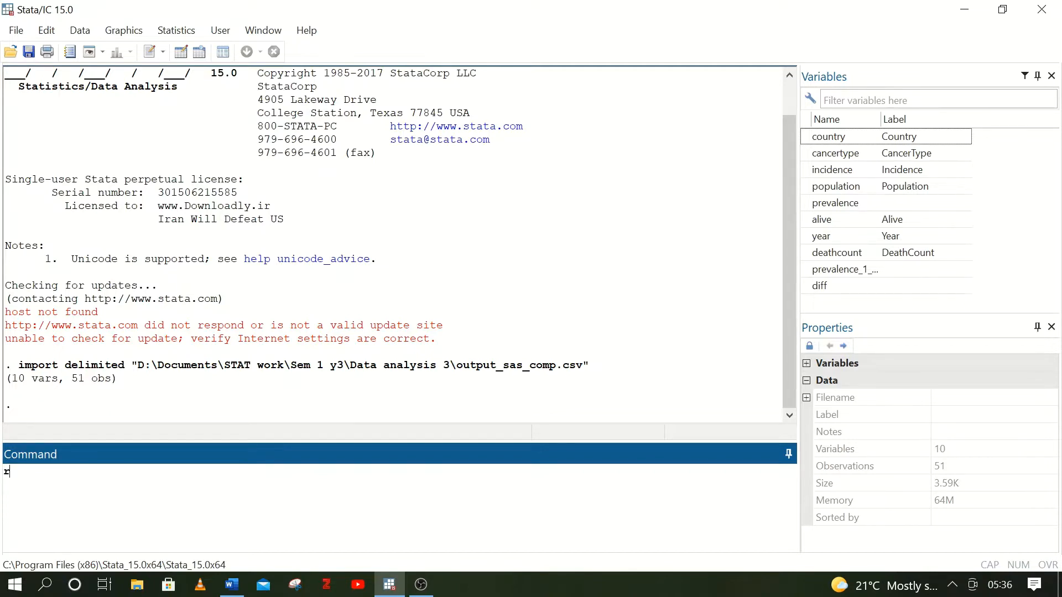
{"action": "type", "text": "eg"}
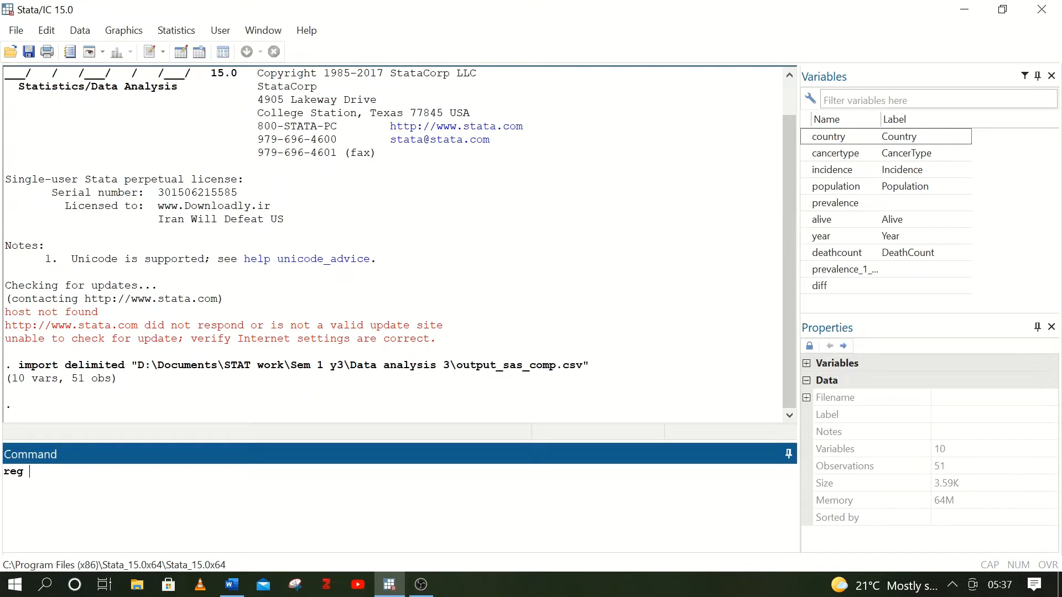
{"action": "type", "text": "incidence p"}
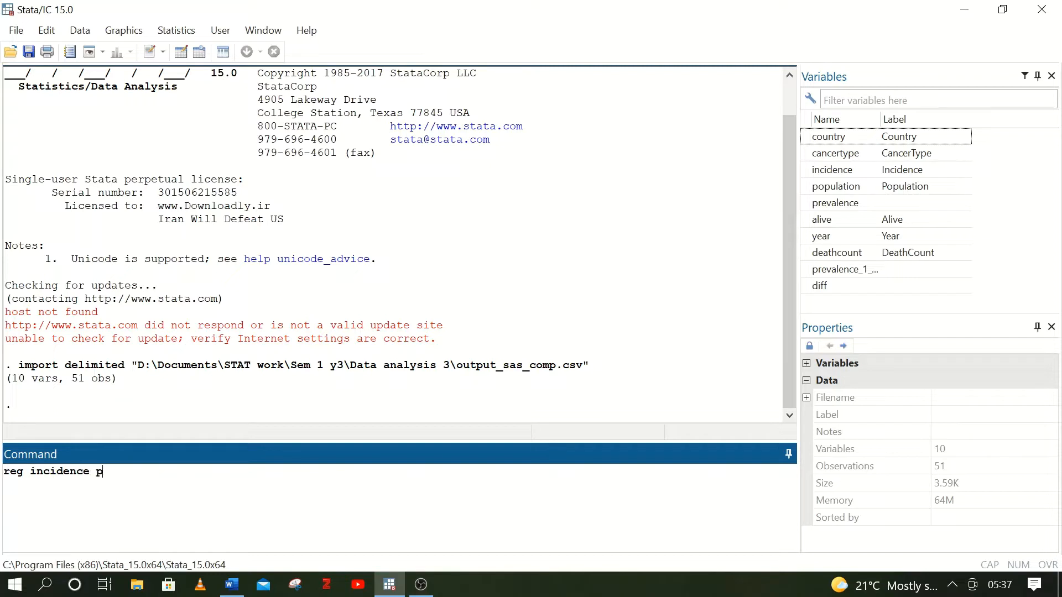
{"action": "type", "text": "opul"}
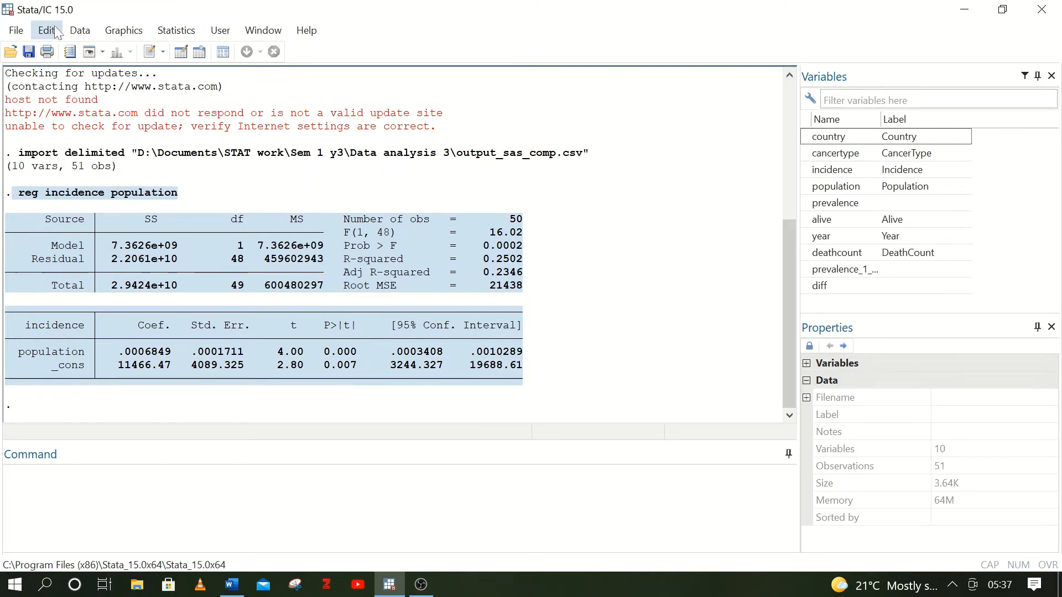
{"action": "mouse_move", "coordinate": [263, 31]}
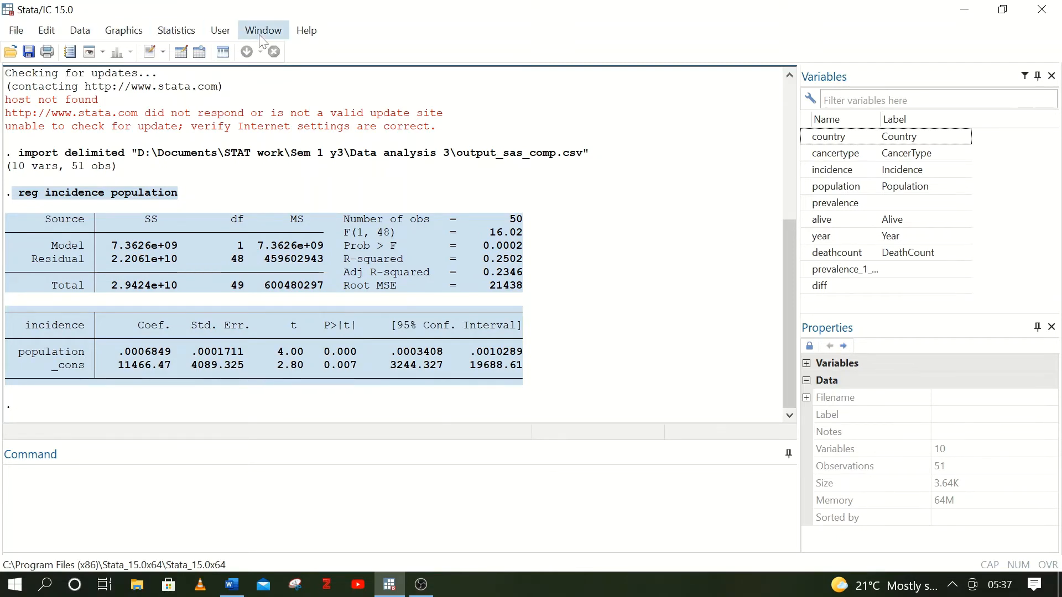
{"action": "mouse_move", "coordinate": [45, 30]}
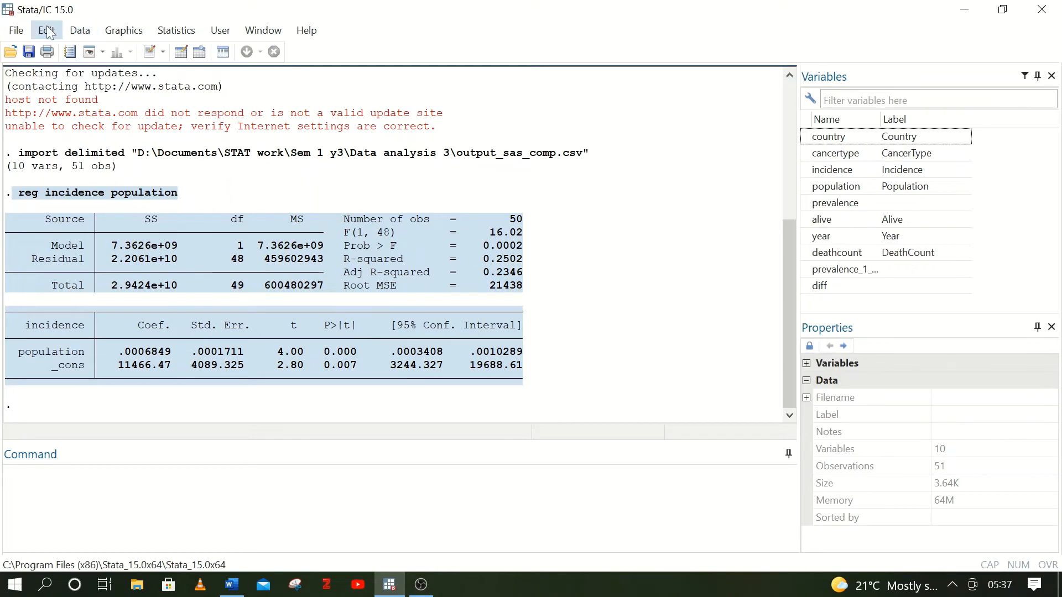
{"action": "left_click", "coordinate": [46, 30]}
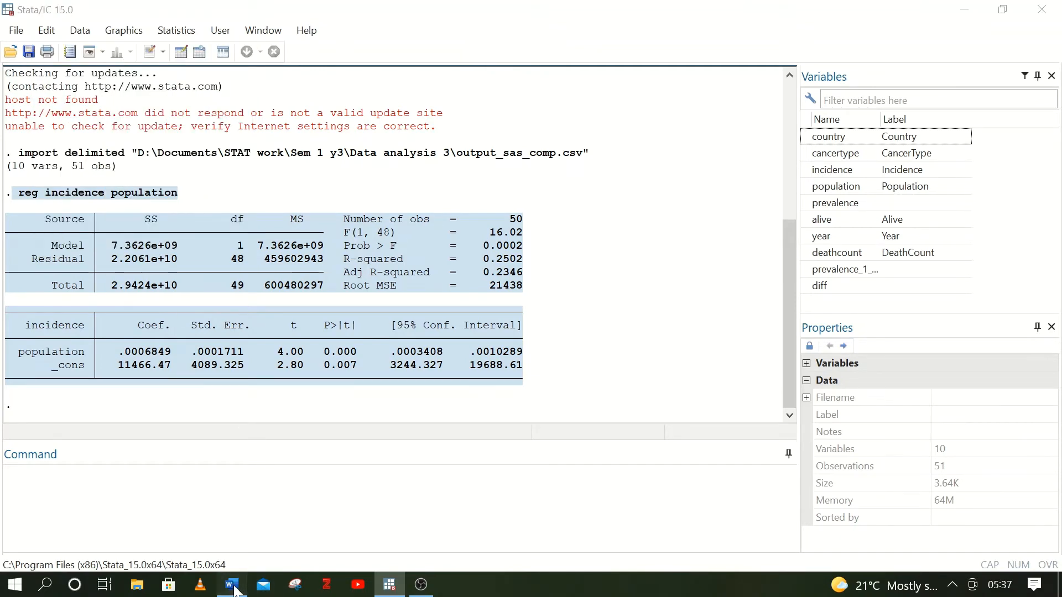
- Paste the regression table into the blank Word document as a picture and drag it taller
{"action": "left_click", "coordinate": [231, 585]}
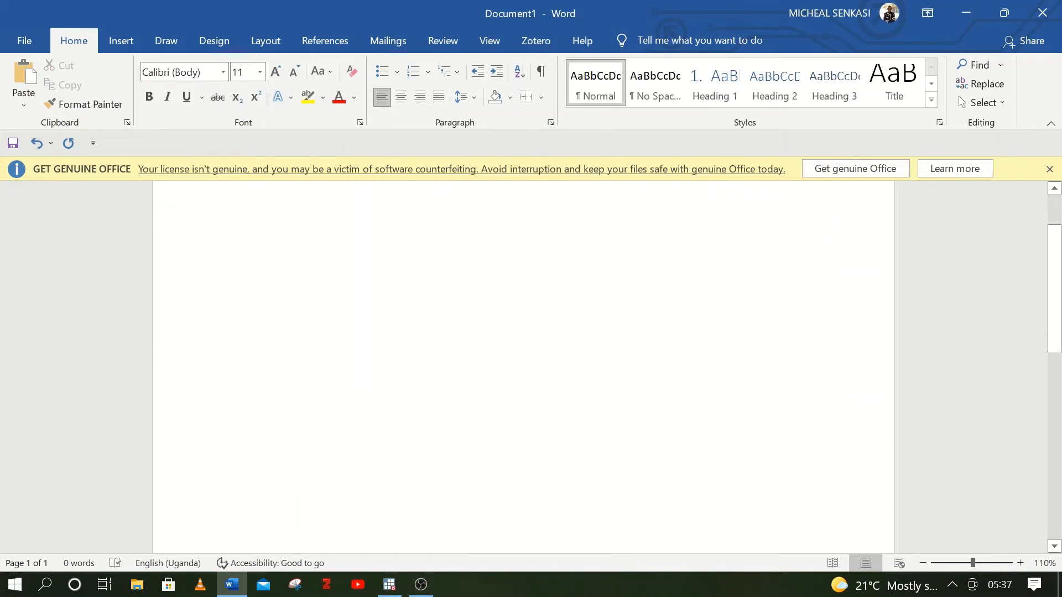
{"action": "right_click", "coordinate": [261, 238]}
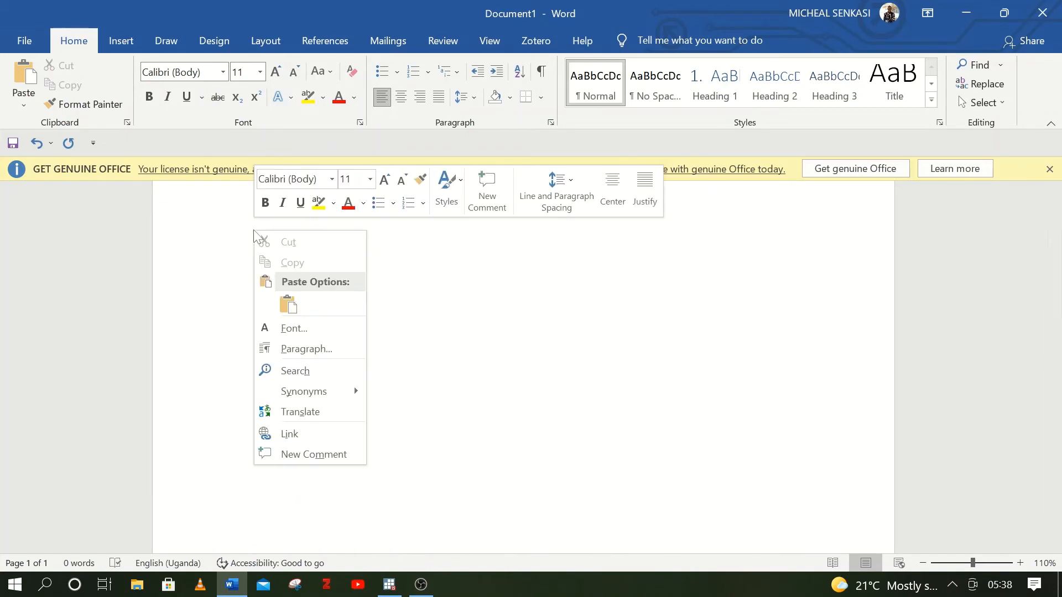
{"action": "mouse_move", "coordinate": [288, 307]}
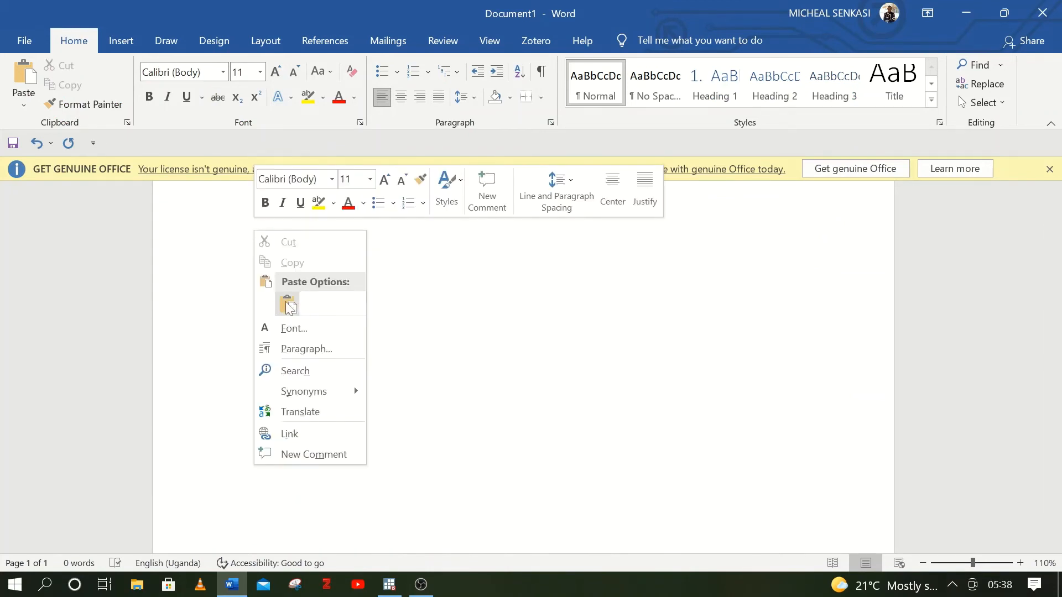
{"action": "left_click", "coordinate": [288, 303]}
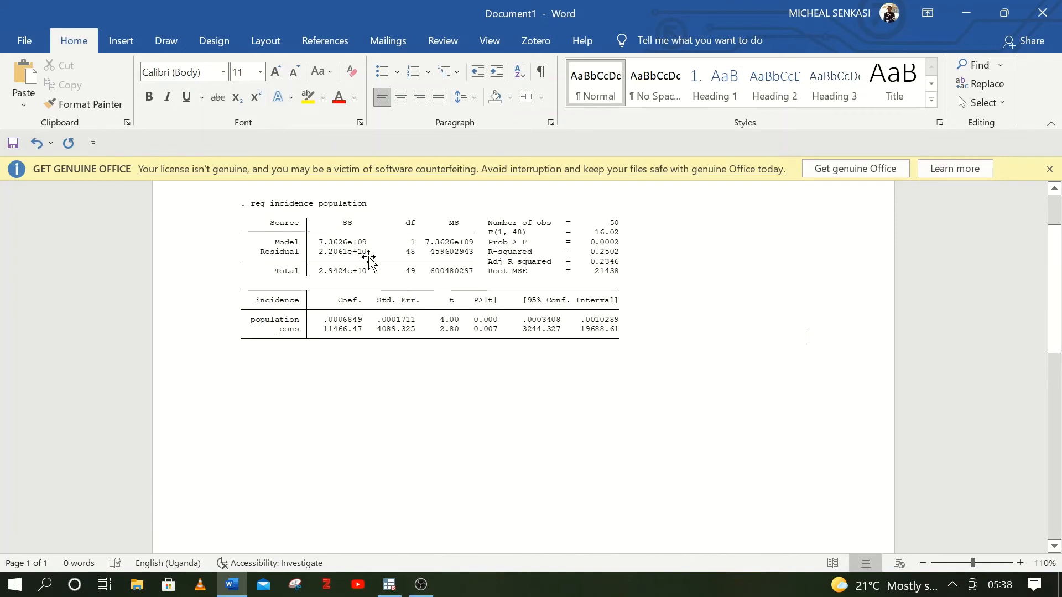
{"action": "left_click", "coordinate": [370, 254]}
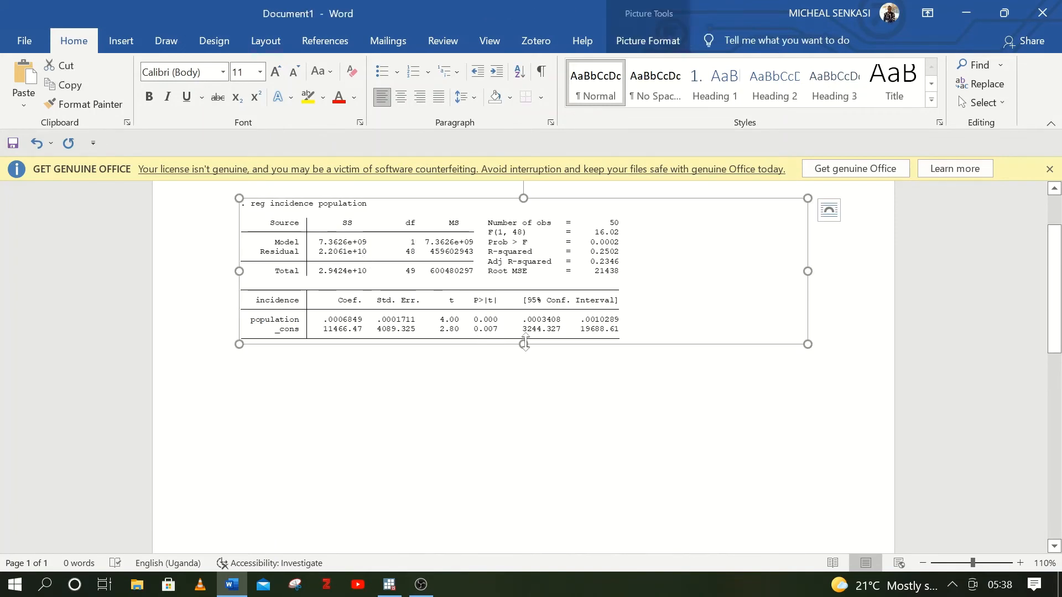
{"action": "left_click_drag", "start_coordinate": [524, 344], "coordinate": [526, 418]}
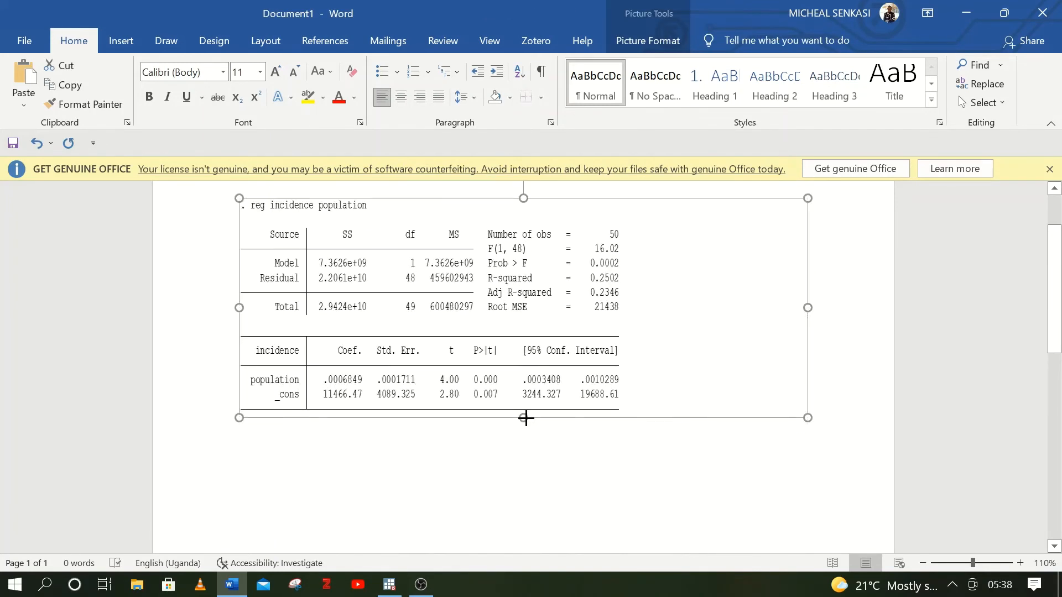